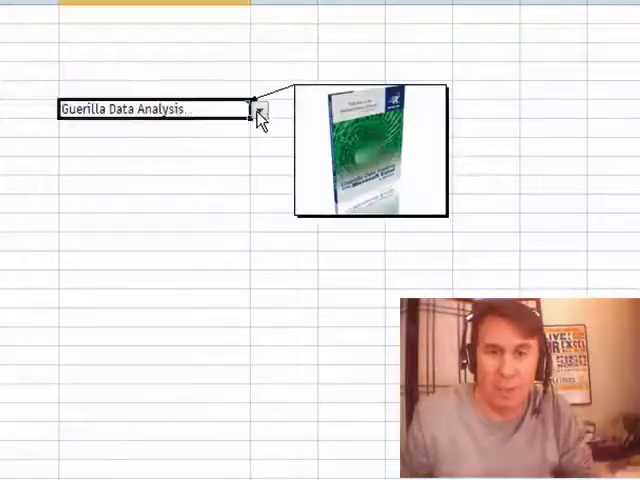
Pick Excel Gurus Gone Wild from the title dropdown, then reopen the title list.
{"action": "left_click", "coordinate": [258, 109]}
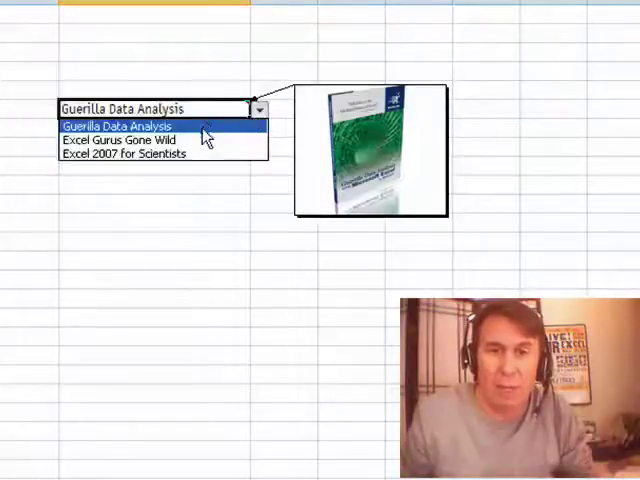
{"action": "left_click", "coordinate": [113, 140]}
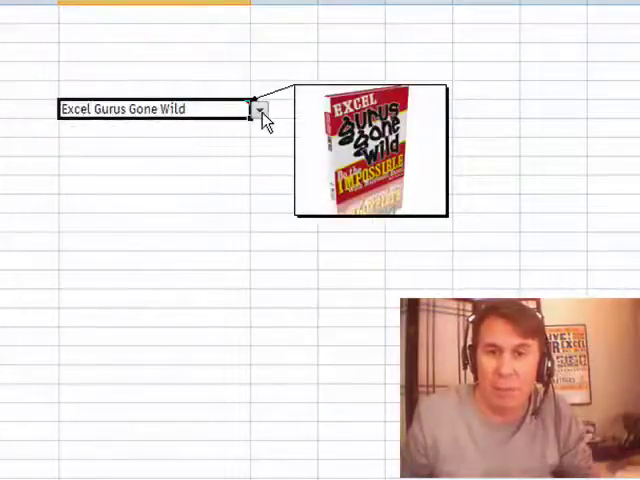
{"action": "left_click", "coordinate": [259, 109]}
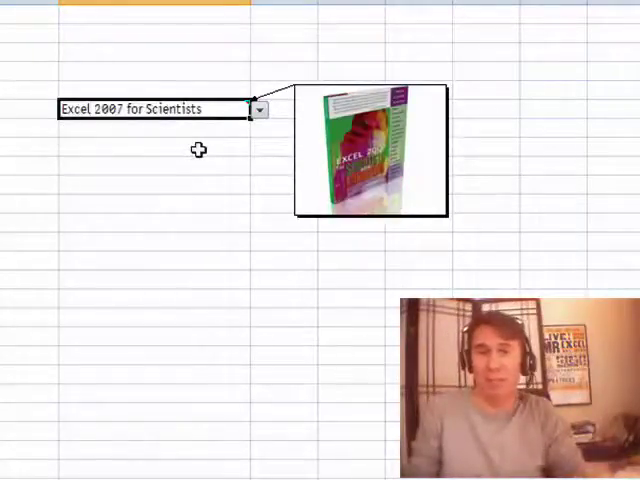
{"action": "mouse_move", "coordinate": [250, 76]}
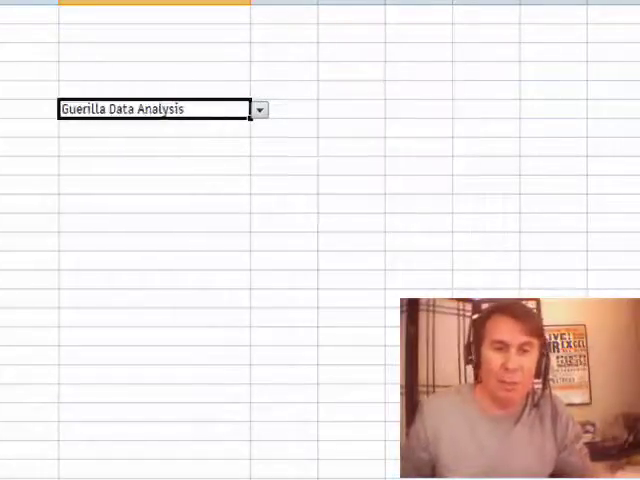
{"action": "mouse_move", "coordinate": [97, 259]}
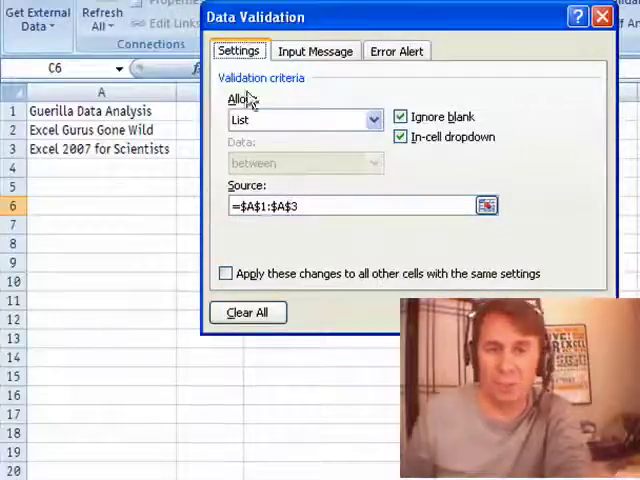
{"action": "mouse_move", "coordinate": [372, 223]}
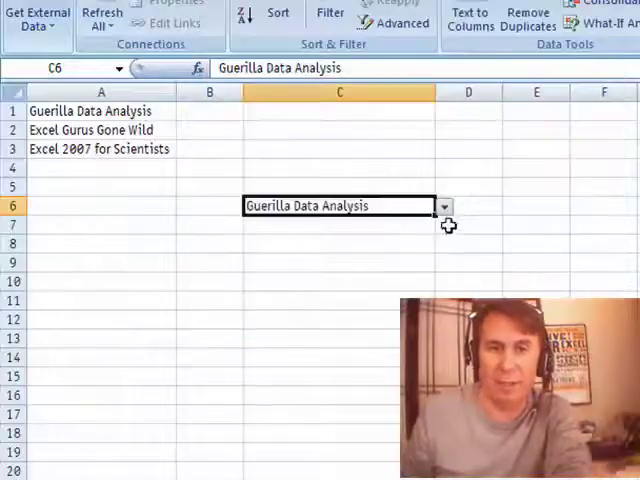
Choose a book title in C6 and add a new comment to that cell.
{"action": "left_click", "coordinate": [443, 206]}
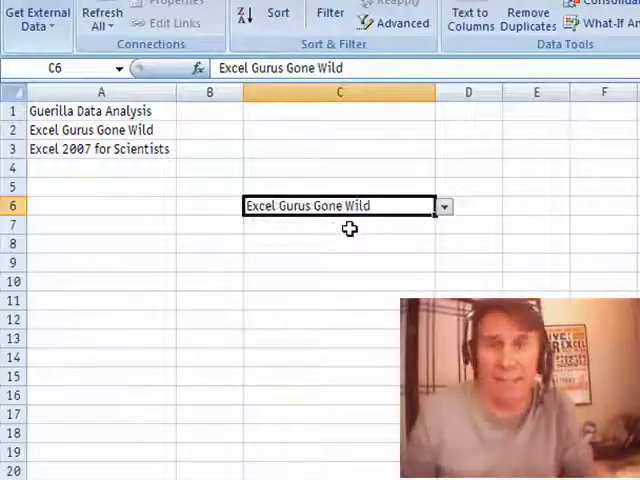
{"action": "left_click", "coordinate": [378, 41]}
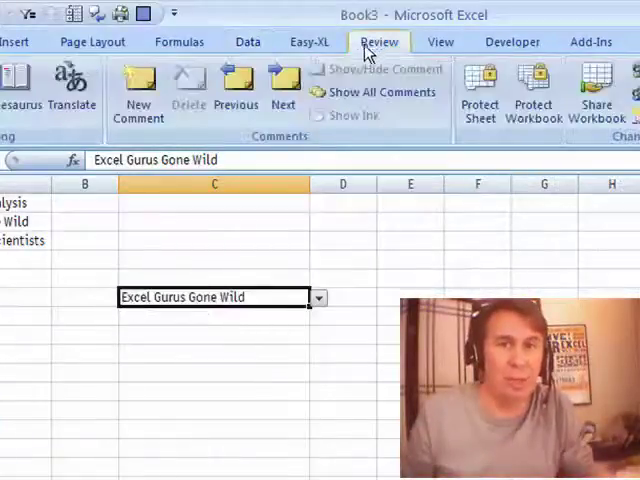
{"action": "left_click", "coordinate": [138, 90]}
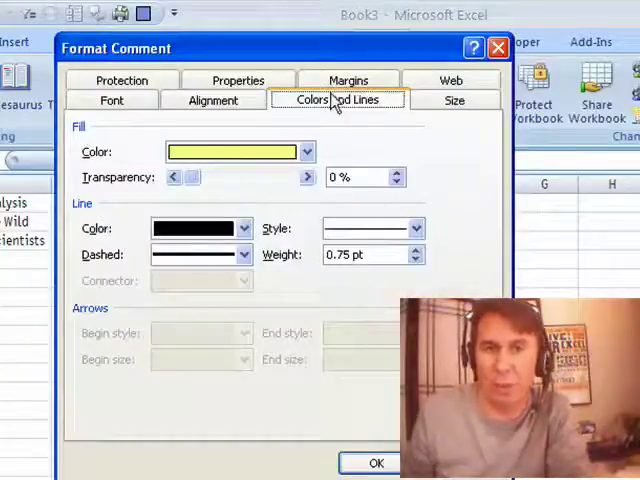
Set the C6 comment's fill to the Guru.jpg picture through Fill Effects.
{"action": "left_click", "coordinate": [306, 151]}
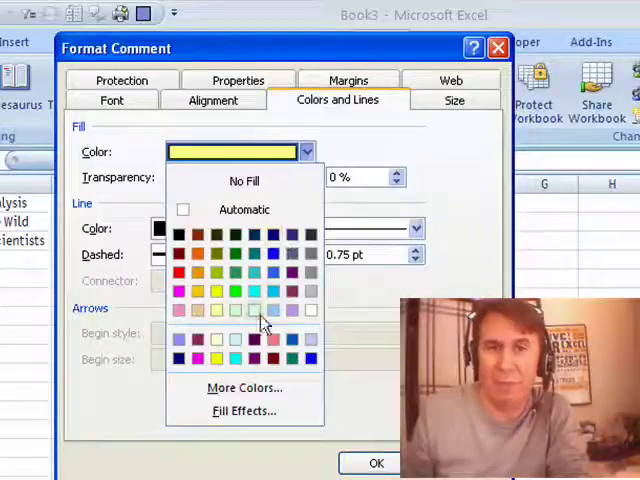
{"action": "mouse_move", "coordinate": [245, 411]}
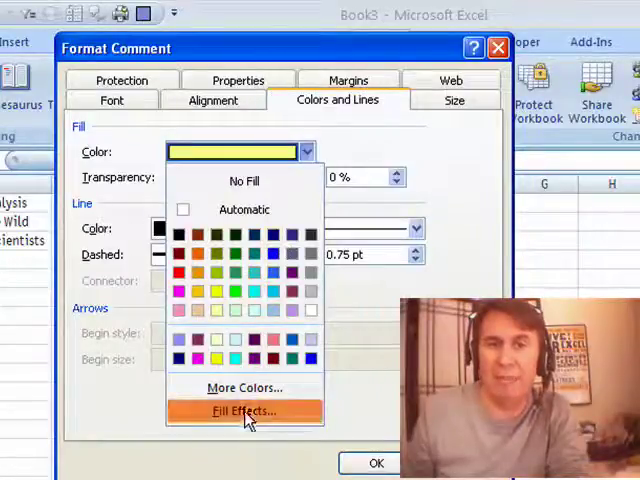
{"action": "left_click", "coordinate": [243, 411]}
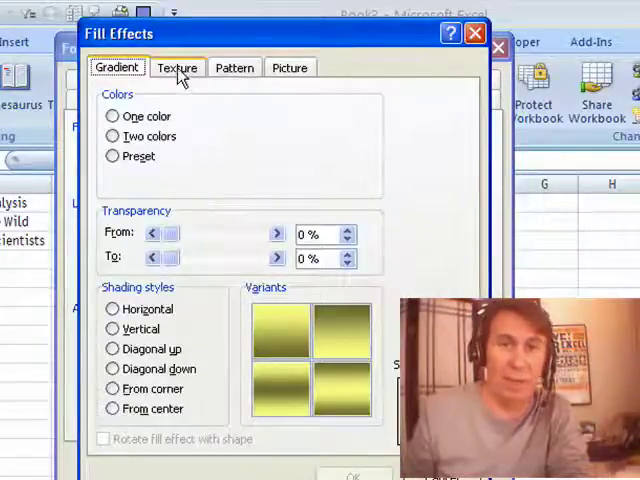
{"action": "left_click", "coordinate": [234, 67]}
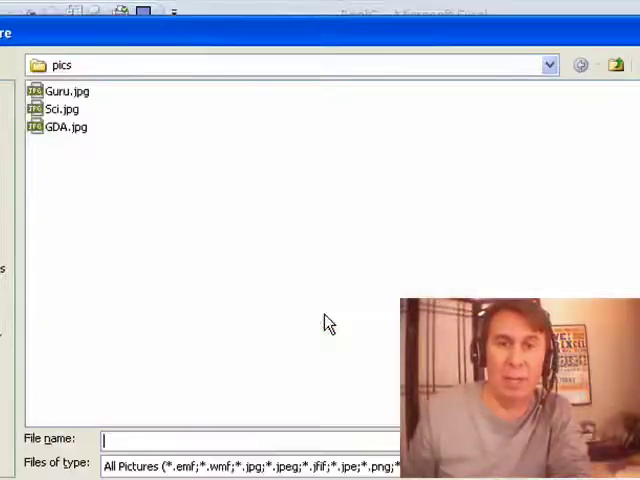
{"action": "left_click", "coordinate": [64, 90]}
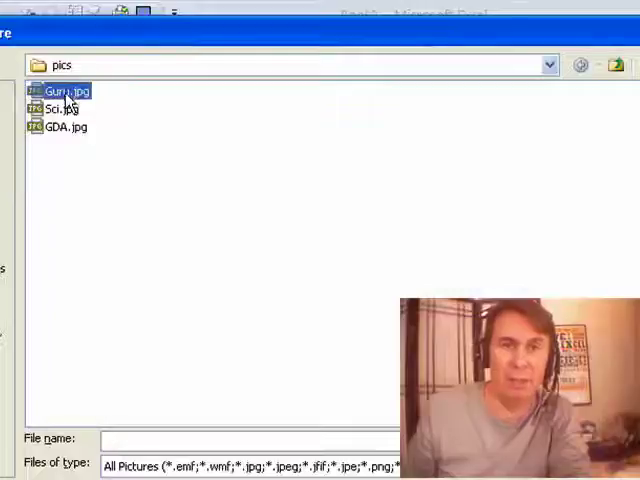
{"action": "double_click", "coordinate": [66, 91]}
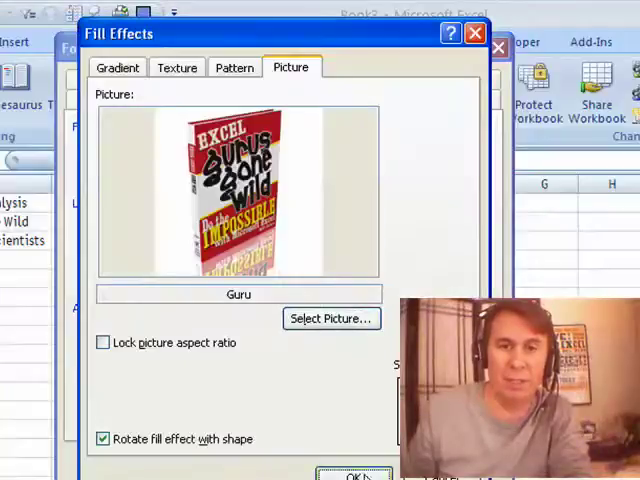
{"action": "left_click", "coordinate": [352, 476]}
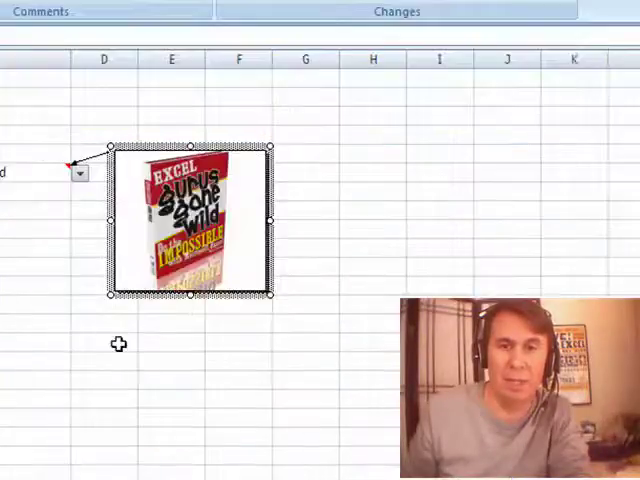
Finish editing the comment and set it to show permanently beside C6.
{"action": "left_click", "coordinate": [103, 343]}
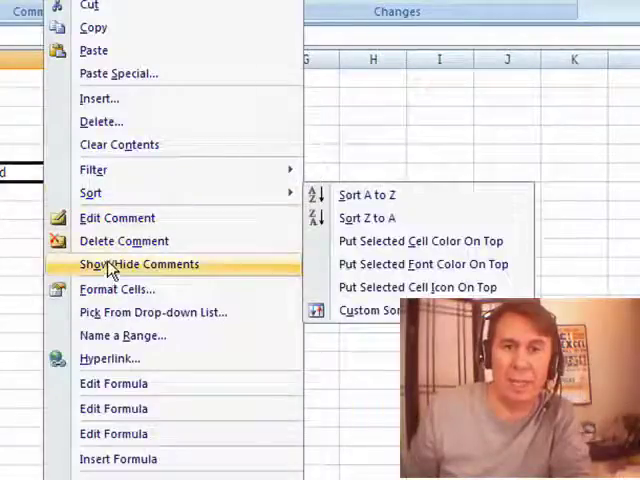
{"action": "left_click", "coordinate": [139, 264]}
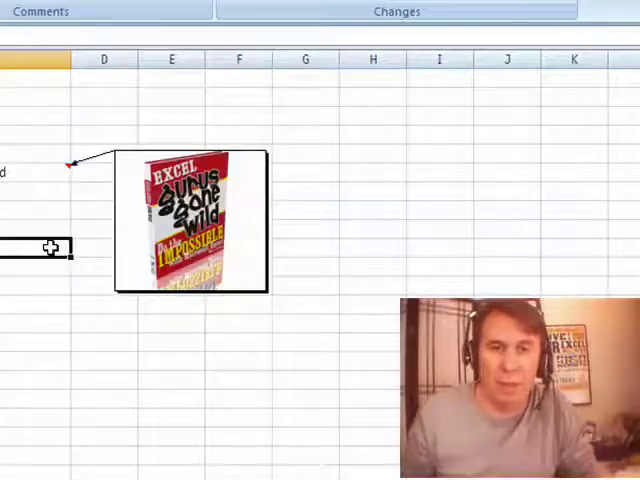
{"action": "mouse_move", "coordinate": [30, 173]}
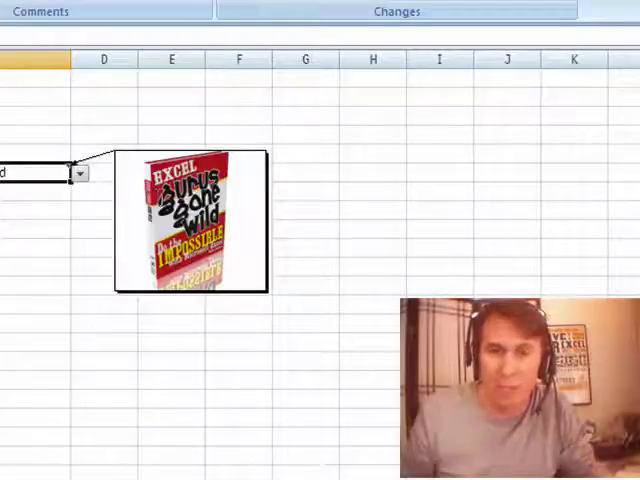
{"action": "mouse_move", "coordinate": [72, 245]}
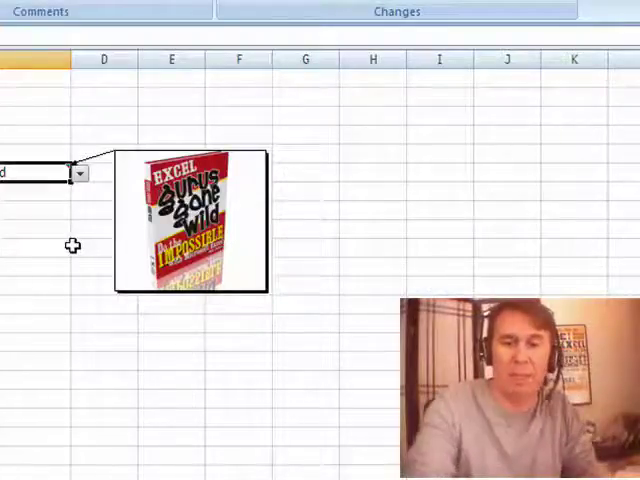
Open the VBA editor and start a Worksheet Change procedure in the sheet module.
{"action": "key", "text": "Alt+F11"}
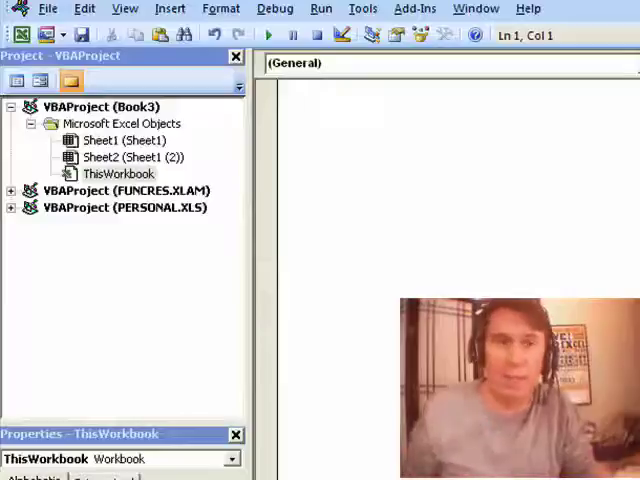
{"action": "left_click", "coordinate": [120, 140]}
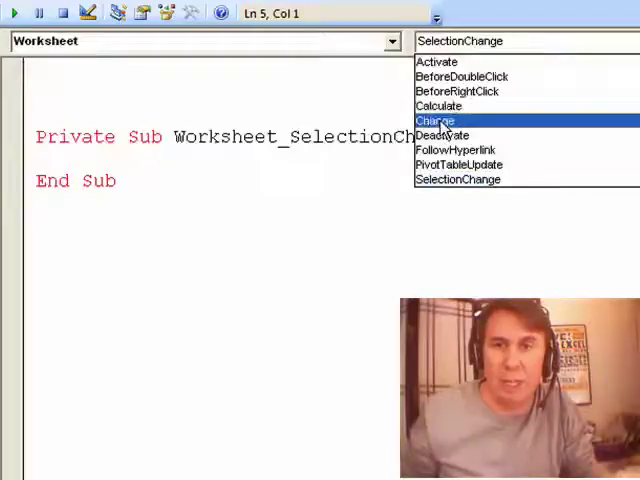
{"action": "left_click", "coordinate": [435, 120]}
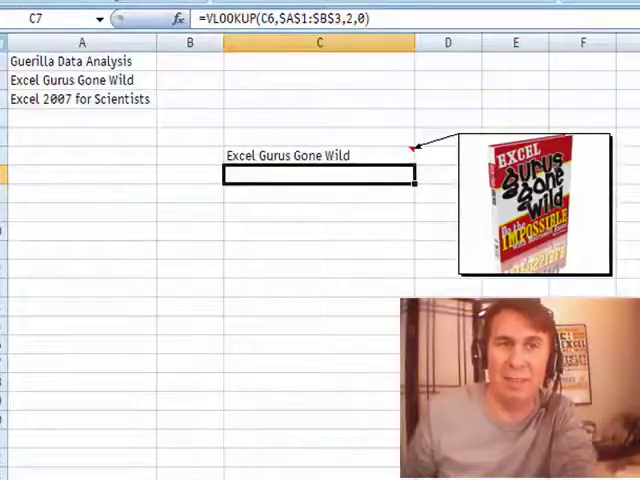
{"action": "left_click", "coordinate": [255, 10]}
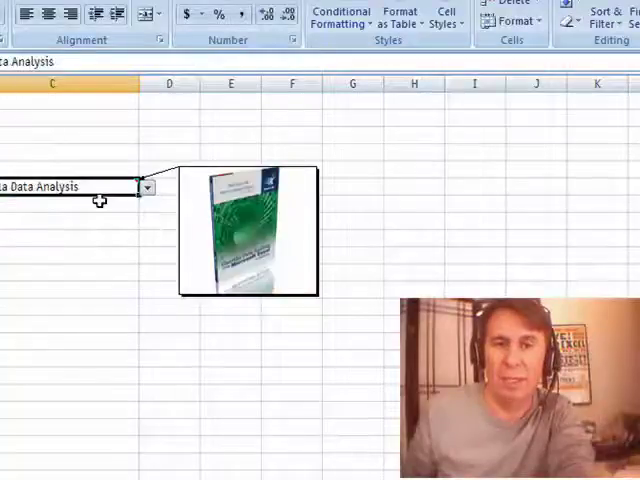
{"action": "mouse_move", "coordinate": [310, 225]}
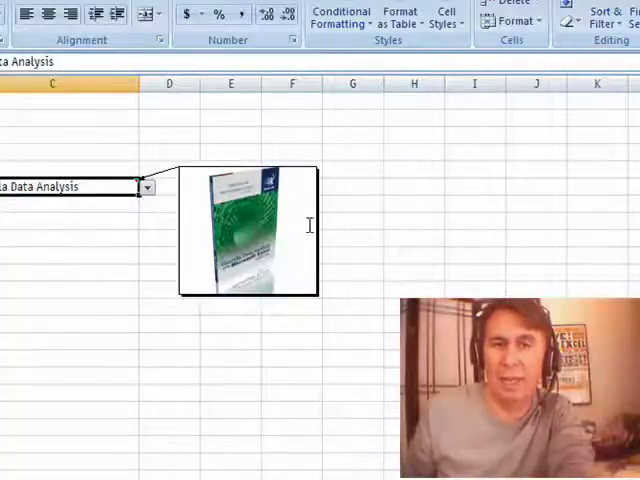
Select a different book title from the dropdown list.
{"action": "left_click", "coordinate": [146, 187]}
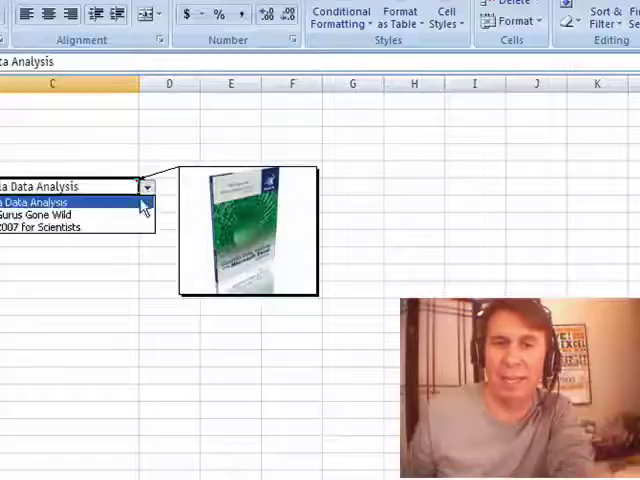
{"action": "left_click", "coordinate": [55, 228]}
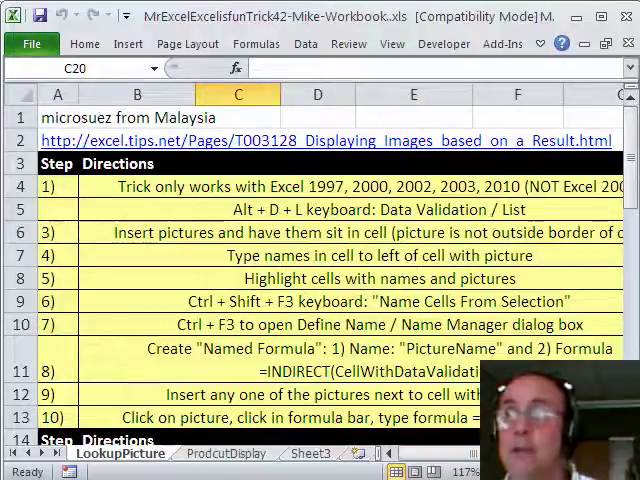
Scroll the LookupPicture sheet down to the product table in rows 18–25.
{"action": "scroll", "scroll_direction": "right", "scroll_amount": 3}
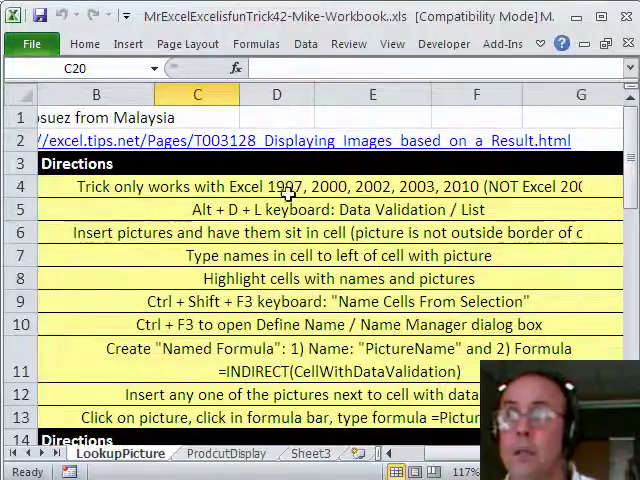
{"action": "mouse_move", "coordinate": [455, 175]}
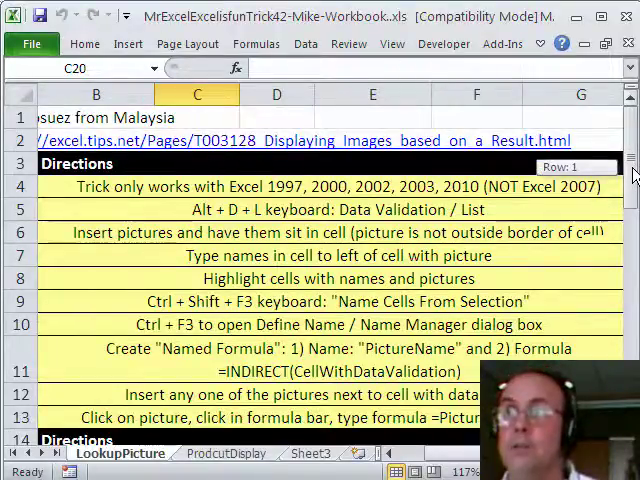
{"action": "scroll", "scroll_direction": "down", "scroll_amount": 3}
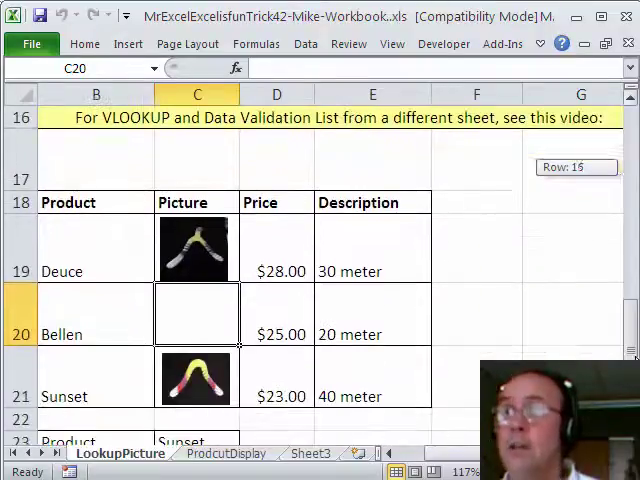
{"action": "scroll", "scroll_direction": "down", "scroll_amount": 3}
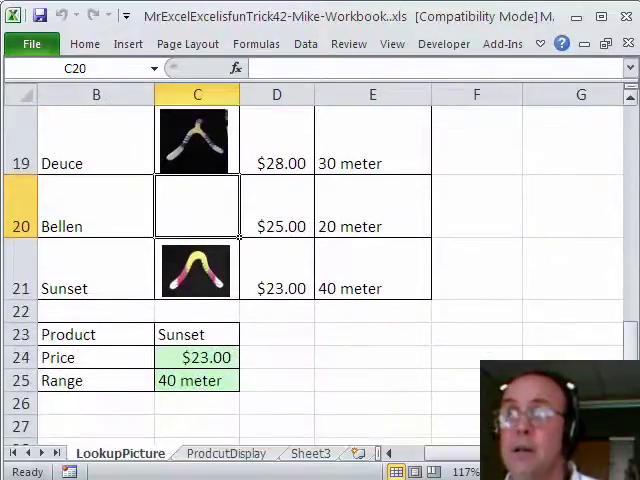
{"action": "scroll", "scroll_direction": "up", "scroll_amount": 3}
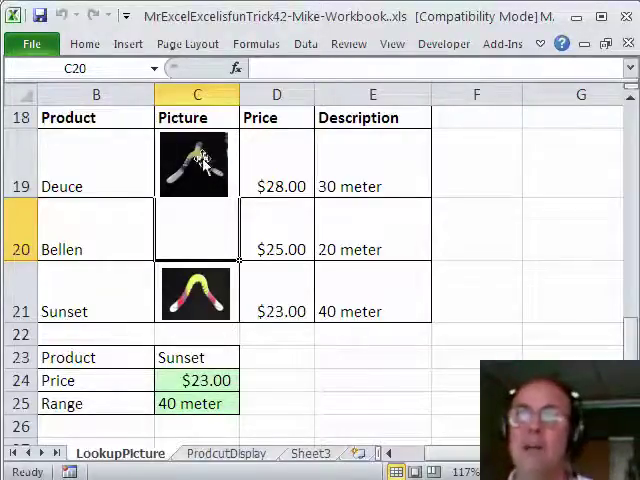
Check the Deuce and Sunset pictures' fit, then place a Bellen picture inside C20.
{"action": "left_click", "coordinate": [195, 165]}
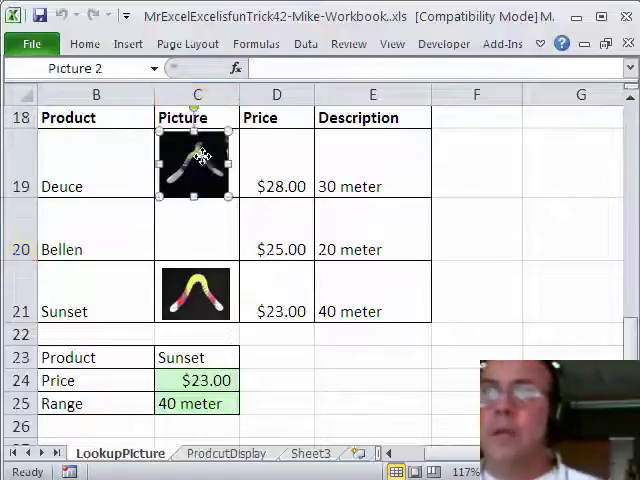
{"action": "left_click", "coordinate": [196, 293]}
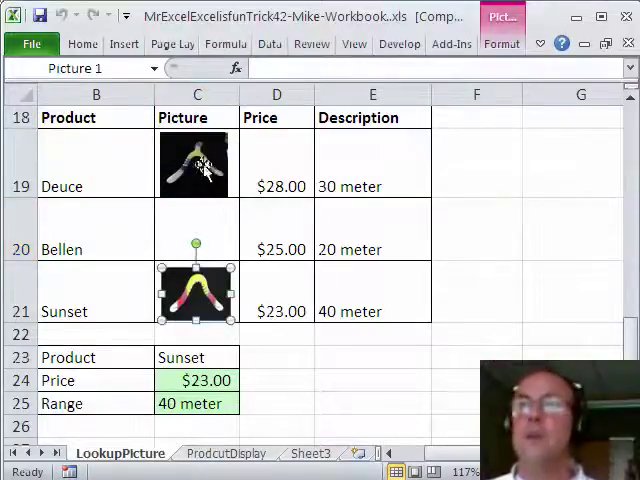
{"action": "left_click", "coordinate": [195, 164]}
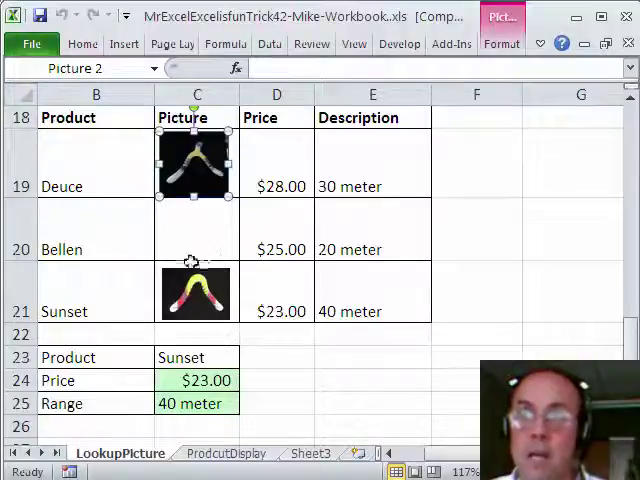
{"action": "mouse_move", "coordinate": [165, 272]}
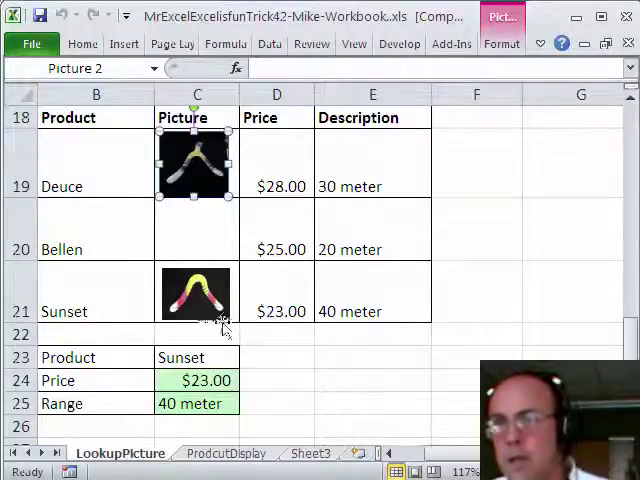
{"action": "mouse_move", "coordinate": [40, 324]}
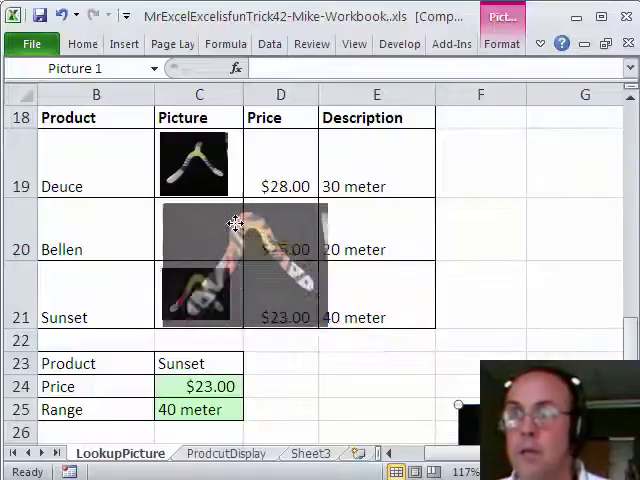
{"action": "left_click", "coordinate": [240, 260]}
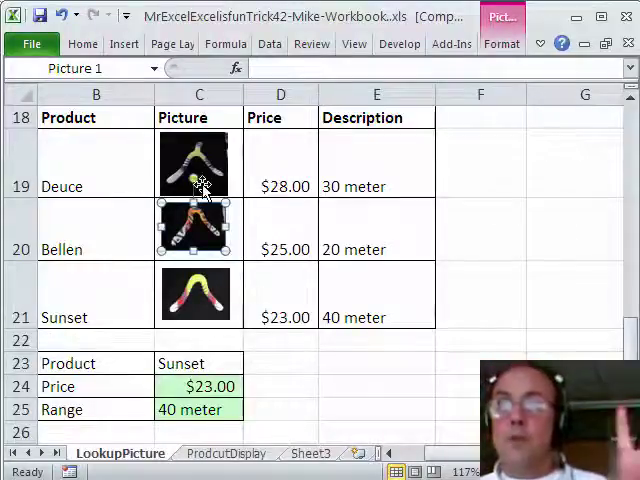
{"action": "left_click", "coordinate": [199, 228]}
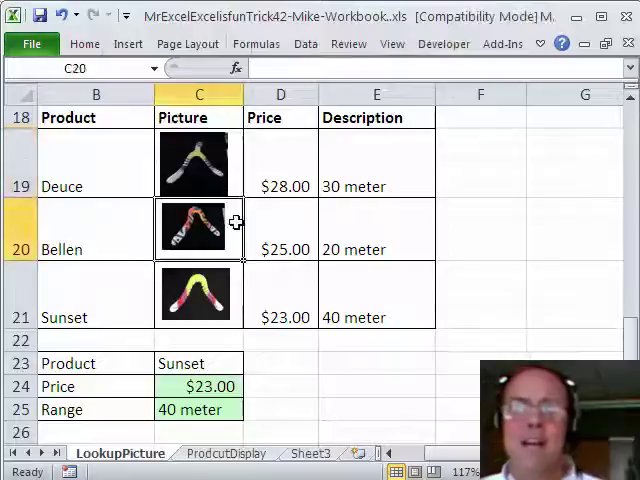
{"action": "left_click", "coordinate": [199, 293]}
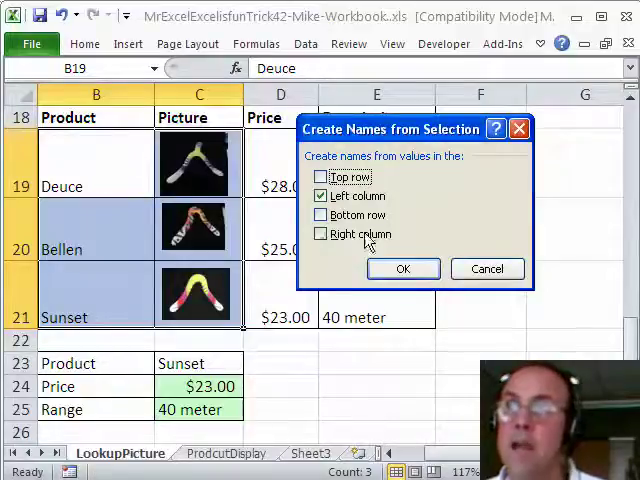
Name the picture cells Deuce, Bellen and Sunset from their left-column labels.
{"action": "left_click", "coordinate": [403, 268]}
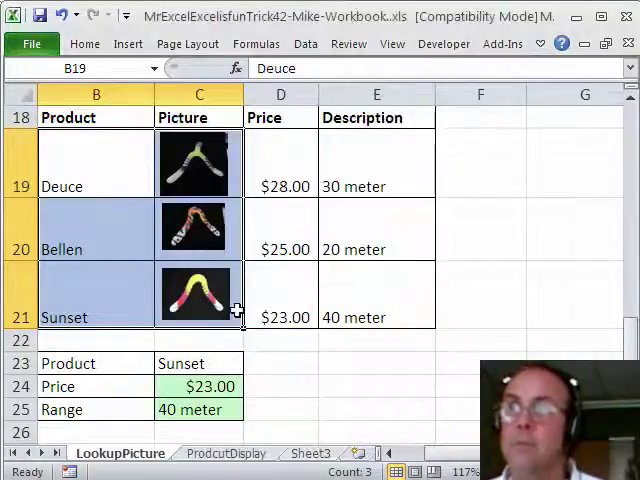
{"action": "left_click", "coordinate": [198, 293]}
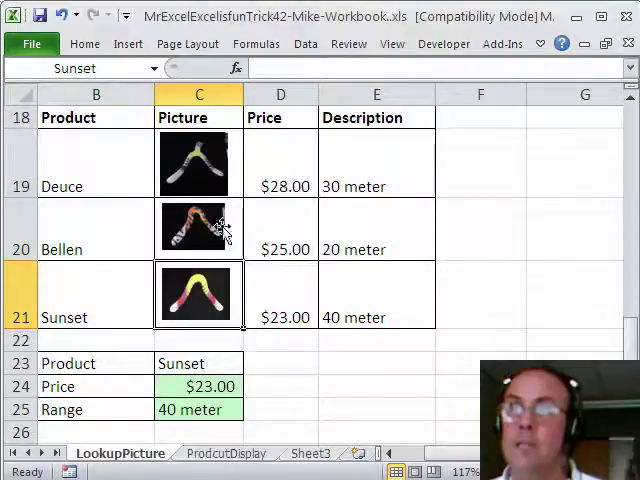
{"action": "left_click", "coordinate": [198, 228]}
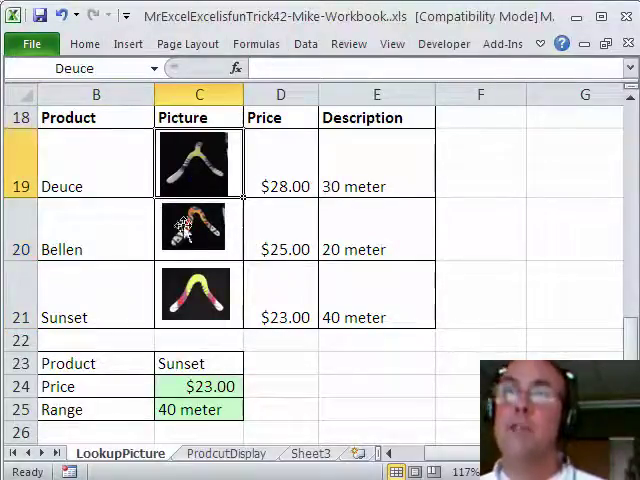
Name the product list B18:B21 'Product' from its top-row heading.
{"action": "left_click", "coordinate": [199, 363]}
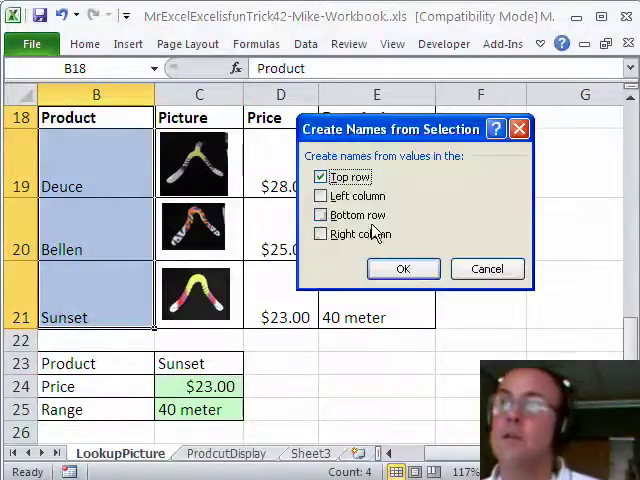
{"action": "left_click", "coordinate": [403, 268]}
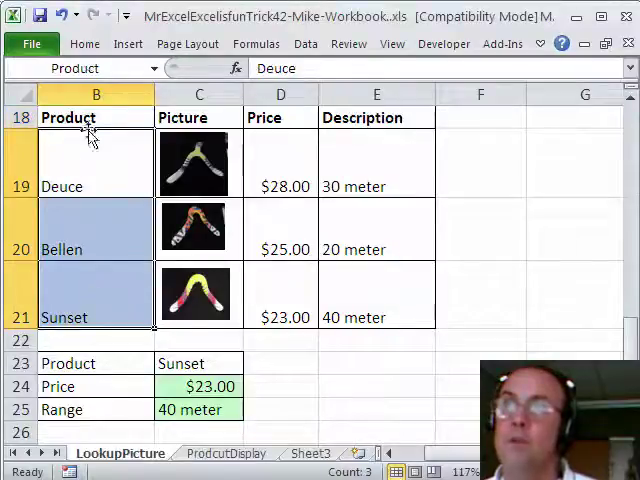
{"action": "left_click", "coordinate": [198, 363]}
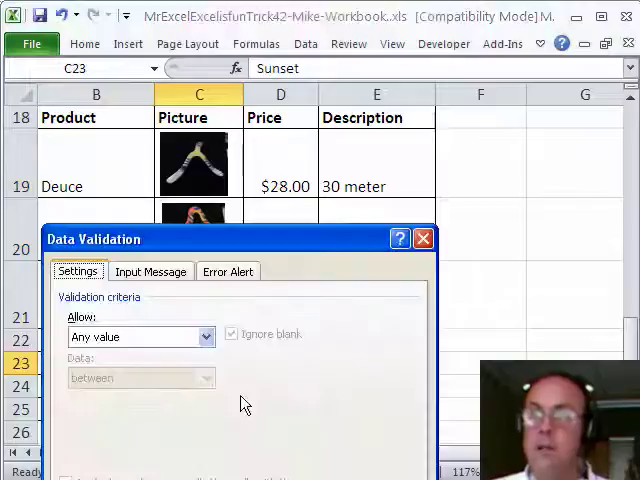
Restrict C23 to a list sourced from =Product and choose Bellen.
{"action": "left_click", "coordinate": [207, 336]}
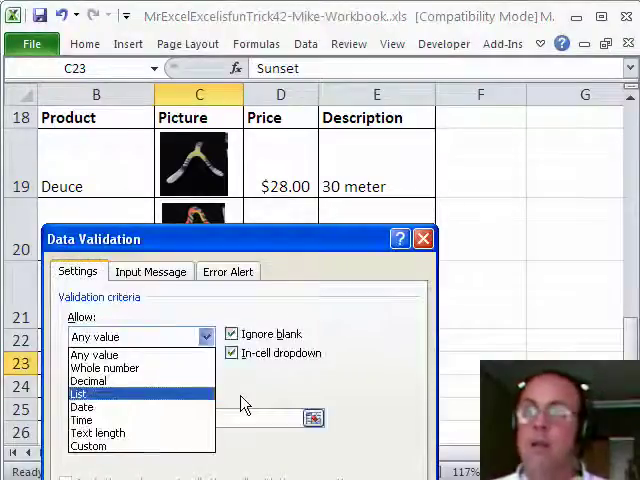
{"action": "left_click", "coordinate": [90, 393]}
{"action": "type", "text": "=Product"}
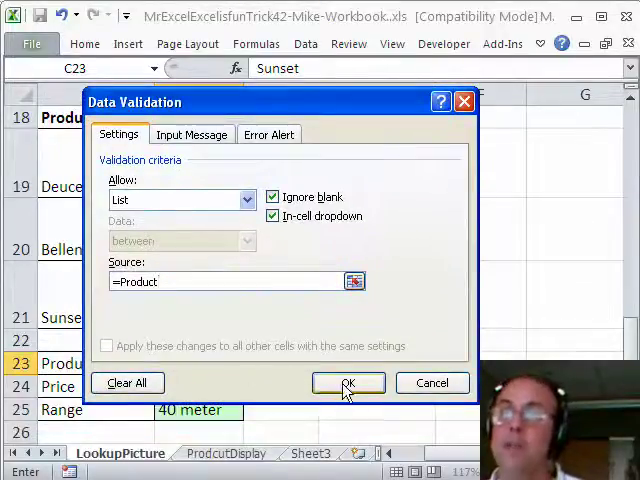
{"action": "left_click", "coordinate": [347, 383]}
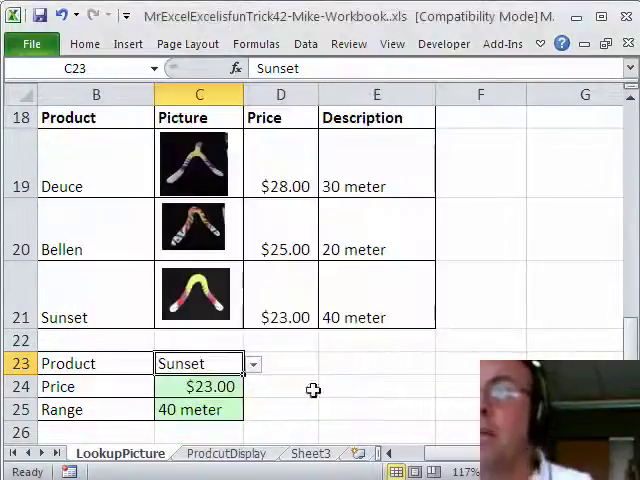
{"action": "left_click", "coordinate": [253, 363]}
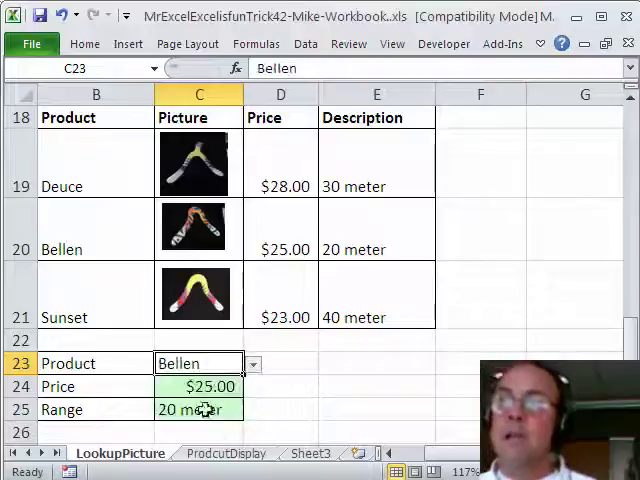
{"action": "left_click", "coordinate": [198, 386]}
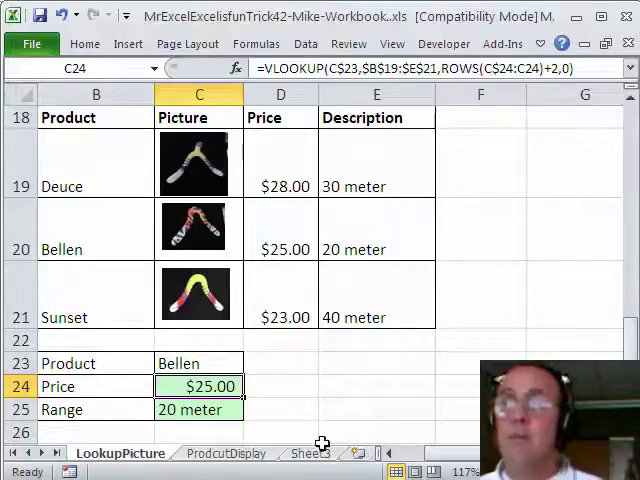
{"action": "mouse_move", "coordinate": [346, 341]}
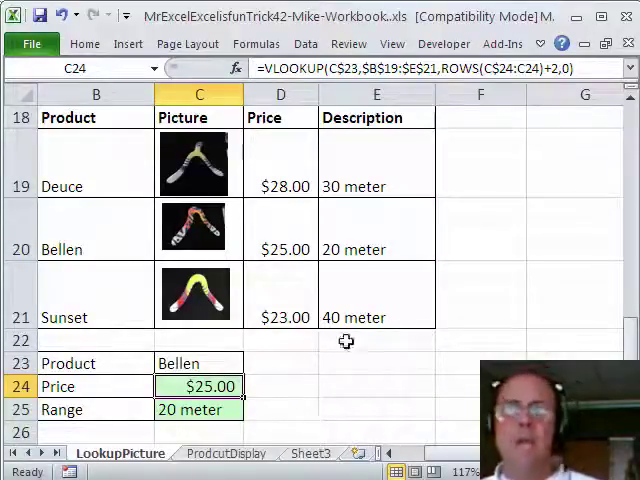
{"action": "mouse_move", "coordinate": [311, 397]}
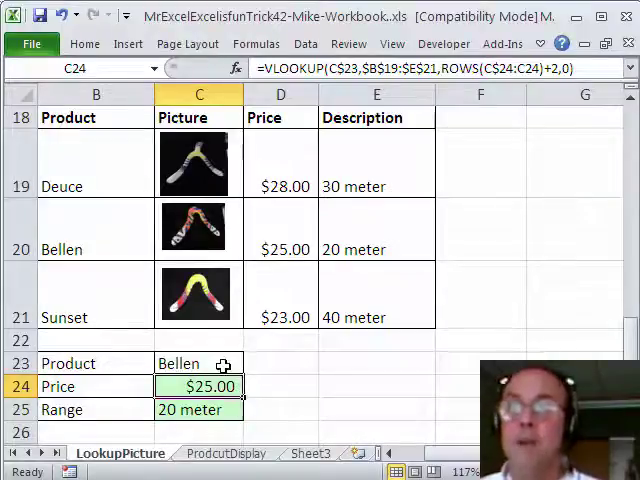
{"action": "left_click", "coordinate": [185, 363]}
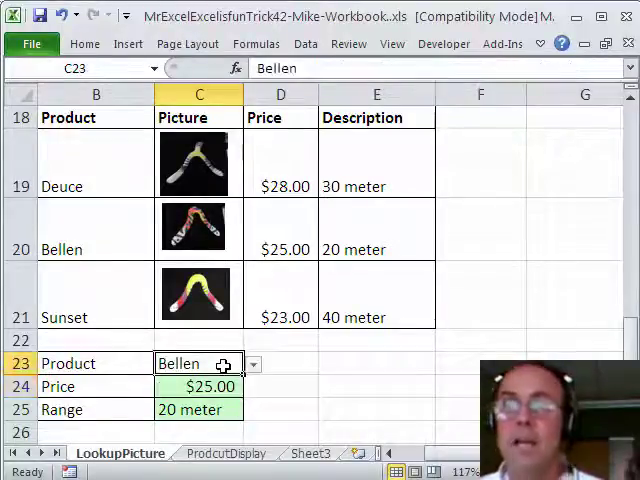
{"action": "mouse_move", "coordinate": [238, 268]}
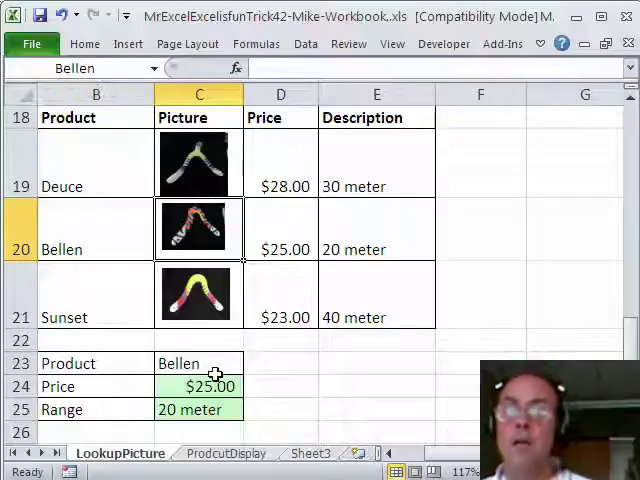
{"action": "mouse_move", "coordinate": [300, 375]}
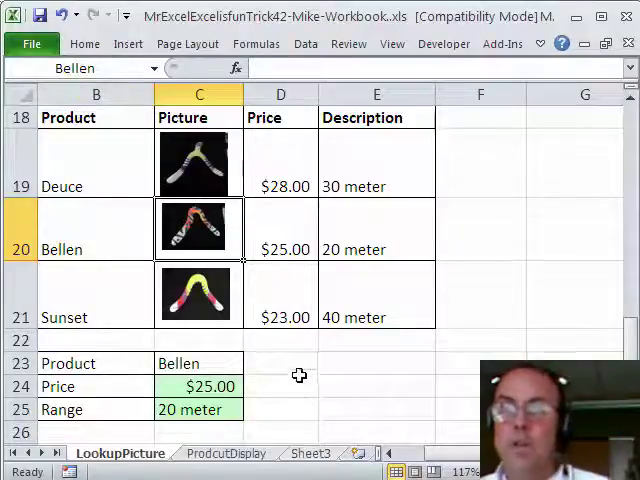
{"action": "left_click", "coordinate": [190, 363]}
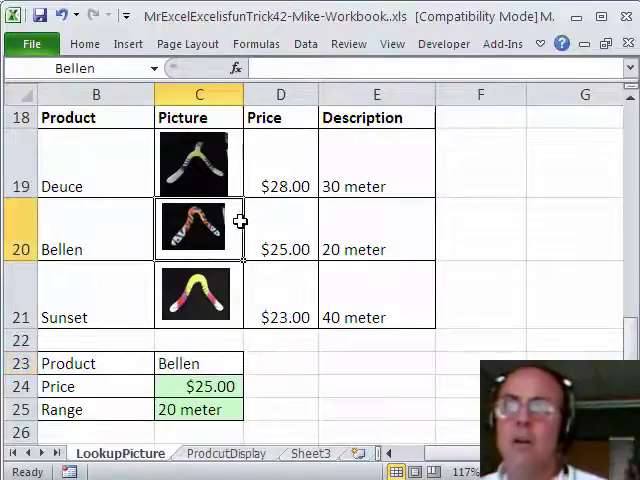
{"action": "left_click", "coordinate": [198, 363]}
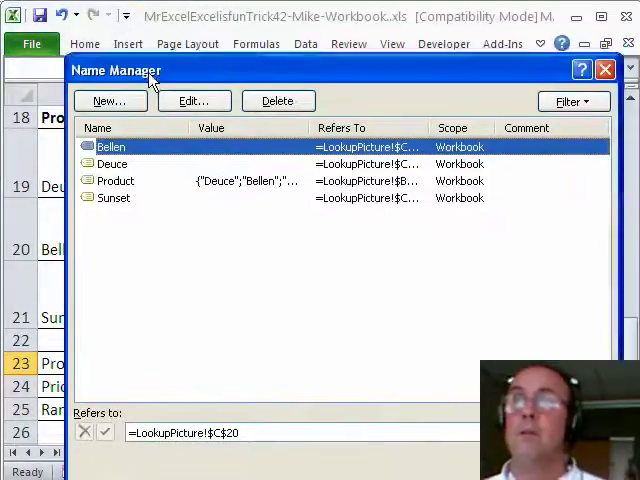
Define the name PictureFormula as =INDIRECT(LookupPicture!$C$23), then close Name Manager.
{"action": "left_click", "coordinate": [109, 100]}
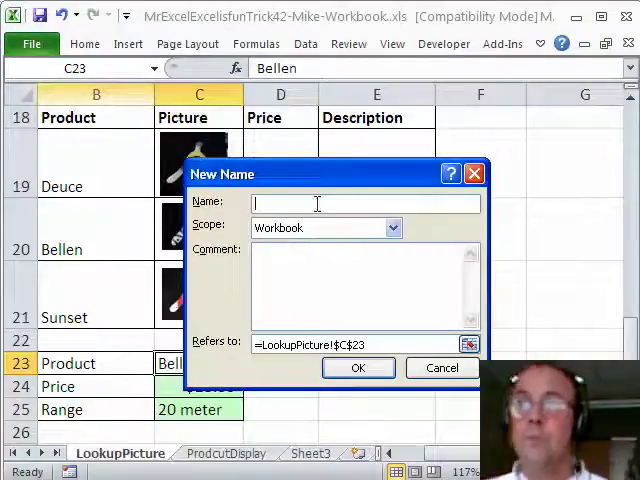
{"action": "type", "text": "Pict"}
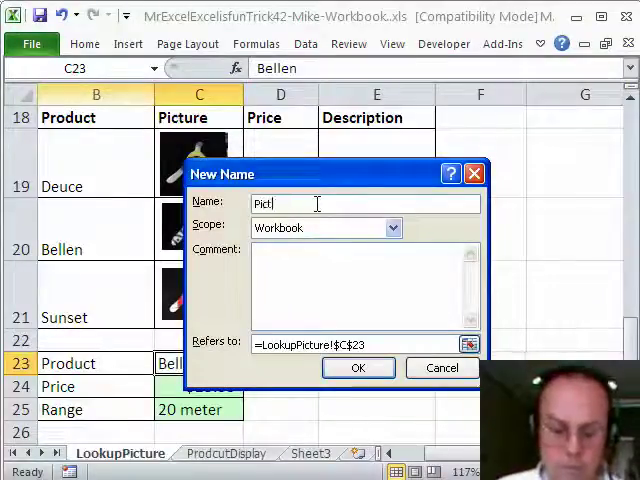
{"action": "type", "text": "ureFormula"}
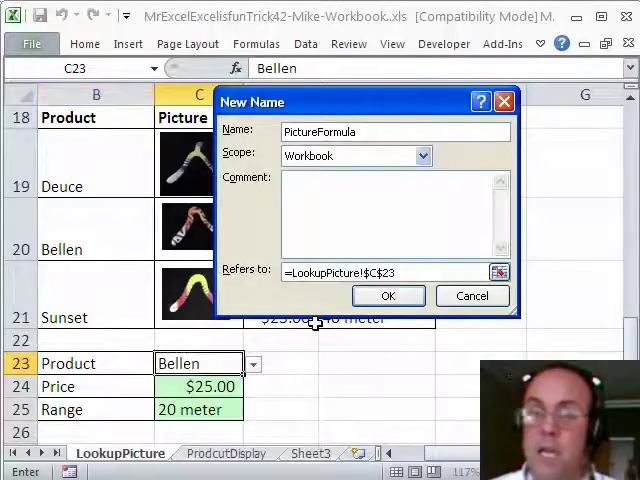
{"action": "type", "text": "IN"}
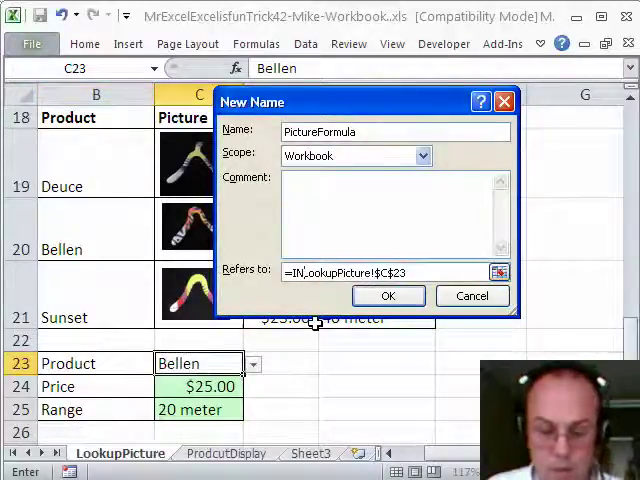
{"action": "type", "text": "DIRECT("}
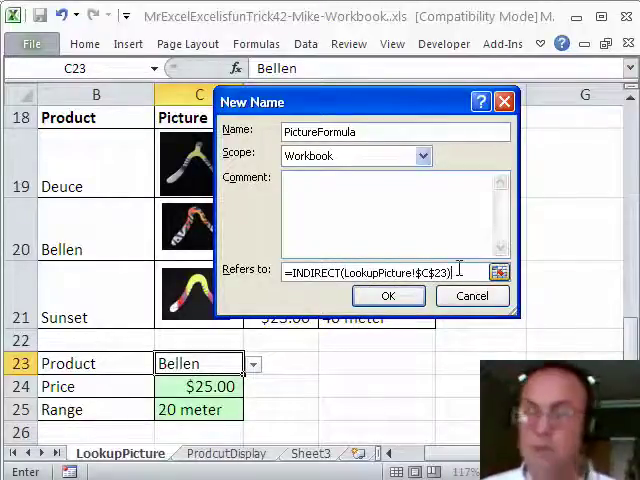
{"action": "left_click", "coordinate": [388, 295]}
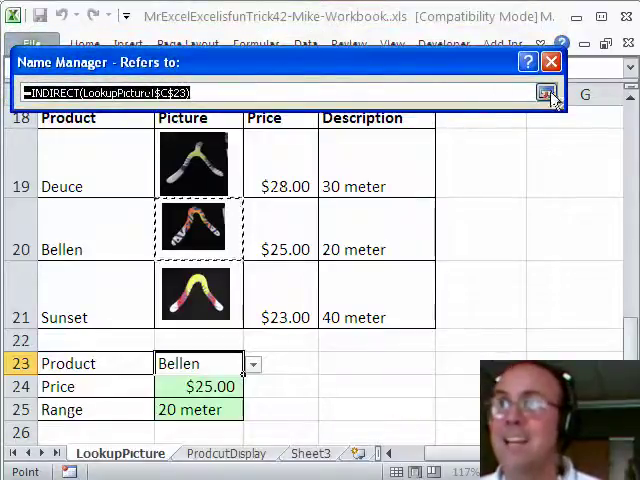
{"action": "left_click", "coordinate": [549, 92]}
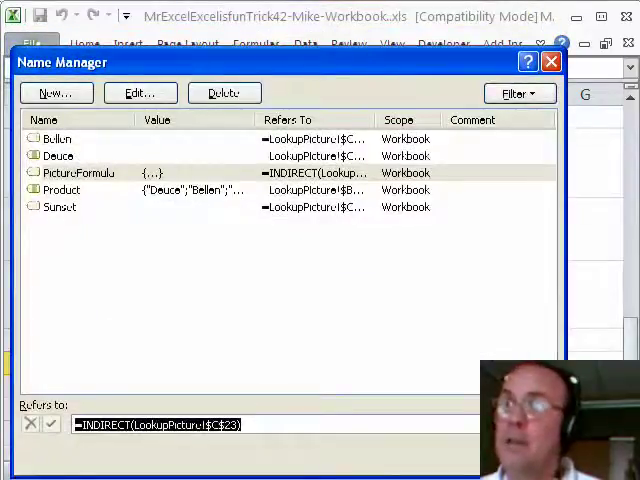
{"action": "left_click", "coordinate": [551, 61]}
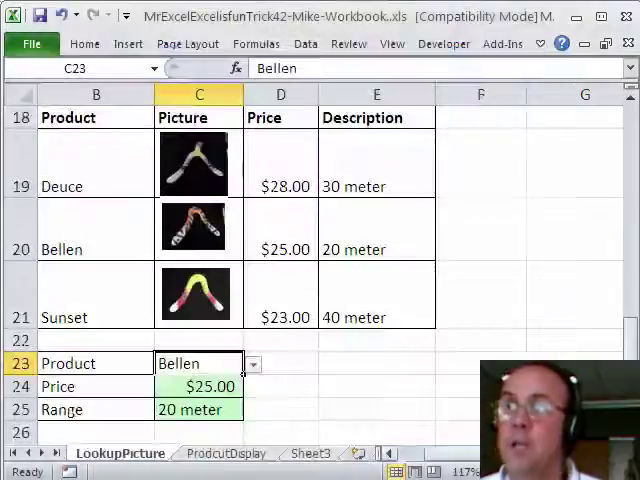
Select the small boomerang picture and set its formula to =PictureFormula.
{"action": "left_click", "coordinate": [195, 163]}
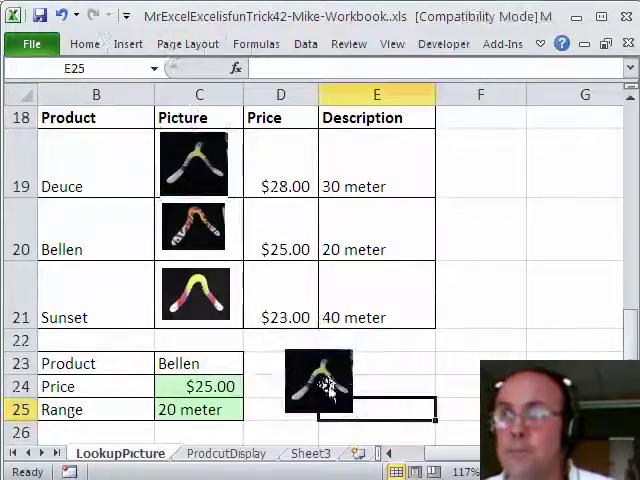
{"action": "left_click", "coordinate": [318, 383]}
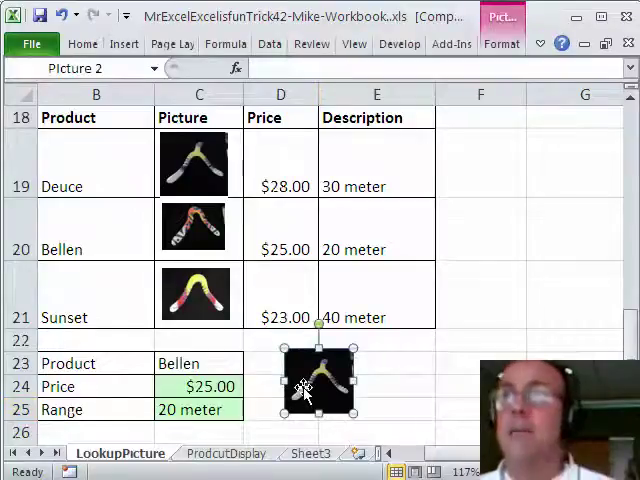
{"action": "left_click", "coordinate": [270, 68]}
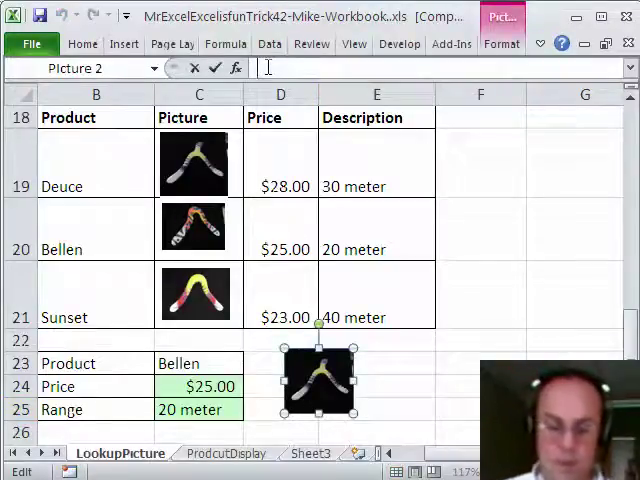
{"action": "type", "text": "="}
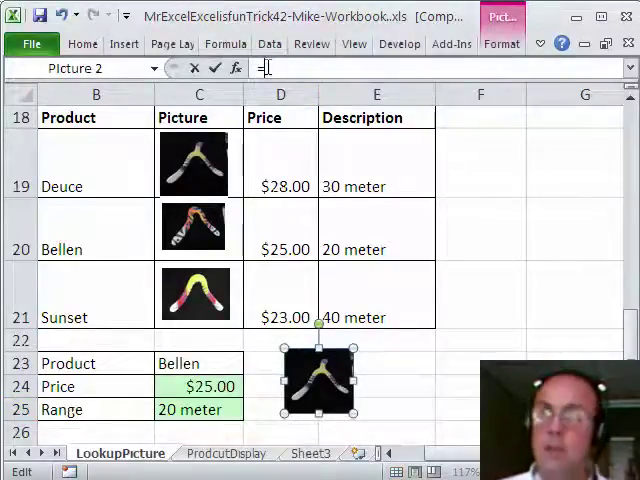
{"action": "type", "text": "PictureFormula"}
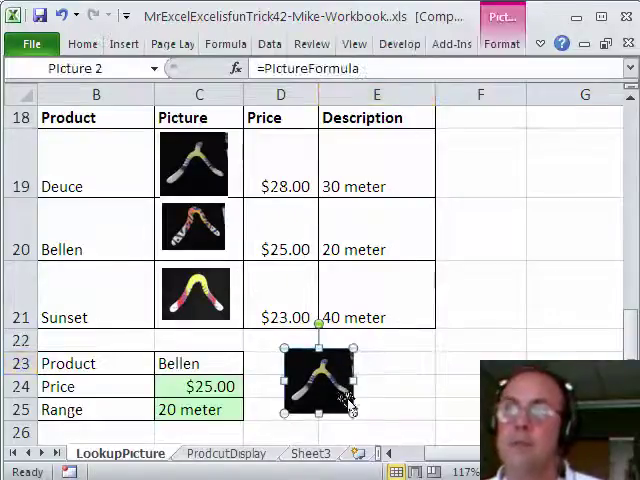
{"action": "left_click", "coordinate": [427, 386]}
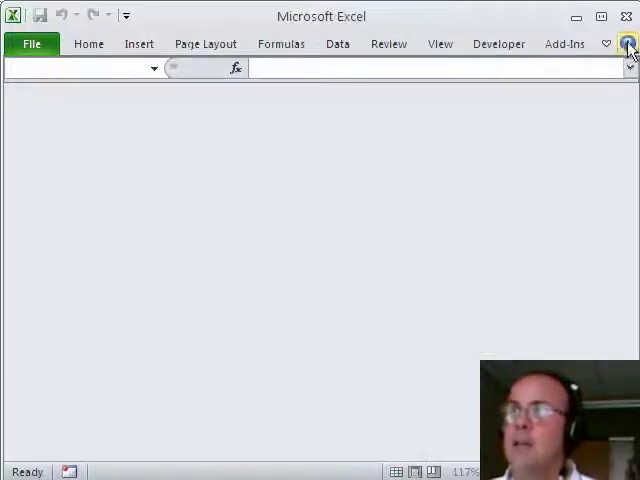
Enlarge the linked picture and pick Sunset from the C23 product dropdown.
{"action": "left_click", "coordinate": [31, 43]}
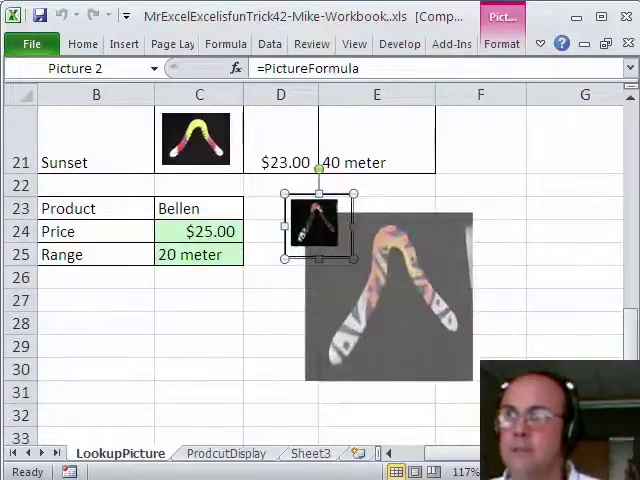
{"action": "left_click", "coordinate": [252, 208]}
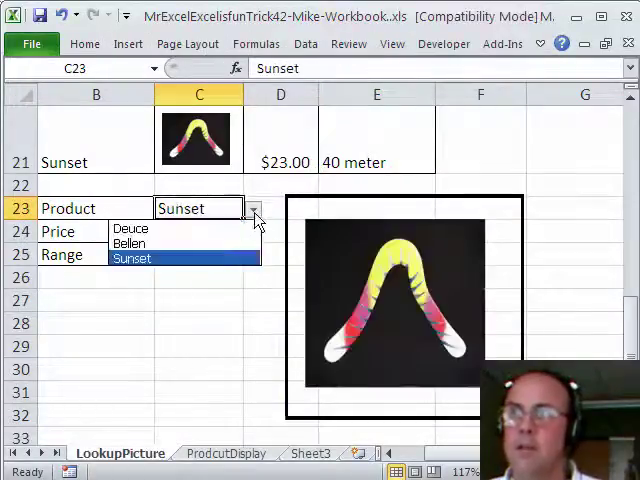
{"action": "left_click", "coordinate": [130, 228]}
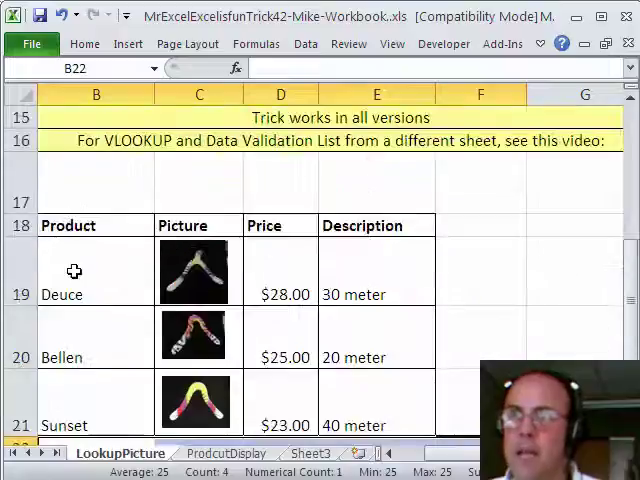
Cut rows 22–32 onto ProdcutDisplay, enlarge the picture, and test the dropdown with Sunset.
{"action": "scroll", "scroll_direction": "down", "scroll_amount": 3}
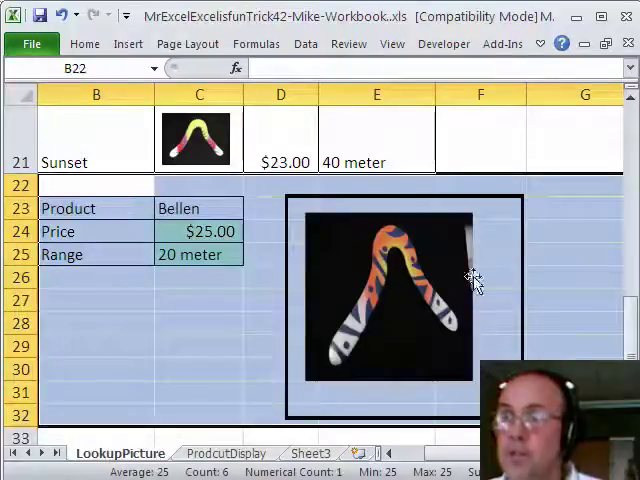
{"action": "mouse_move", "coordinate": [305, 340]}
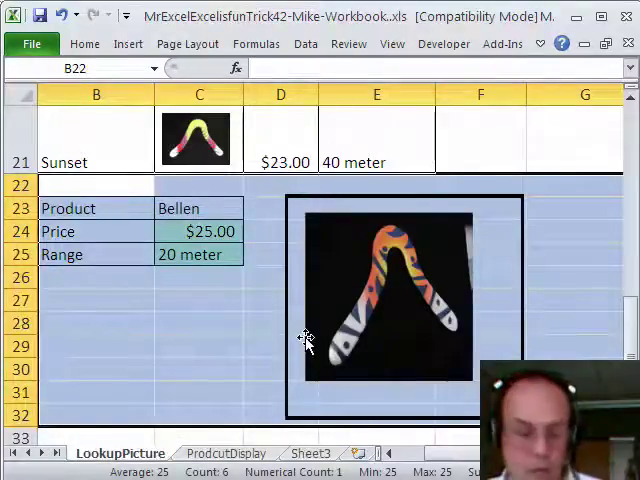
{"action": "left_click", "coordinate": [225, 453]}
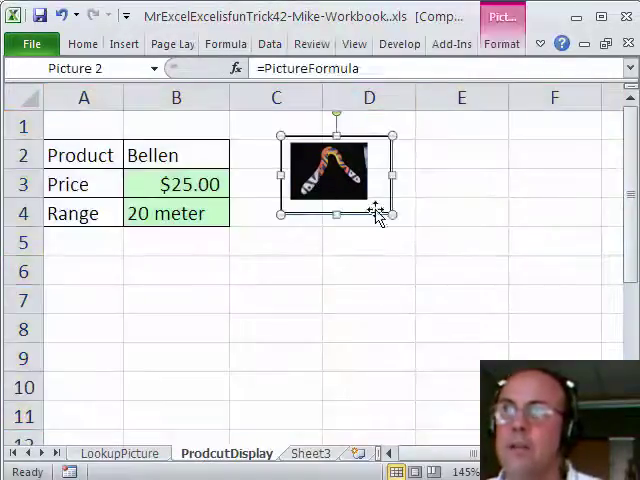
{"action": "left_click_drag", "start_coordinate": [390, 215], "coordinate": [470, 403]}
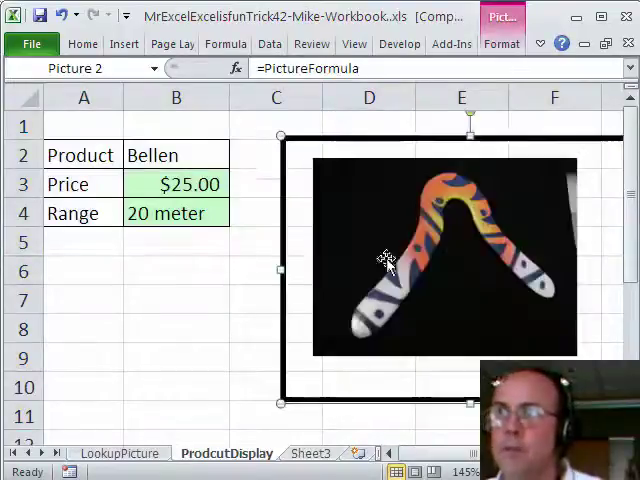
{"action": "left_click", "coordinate": [237, 157]}
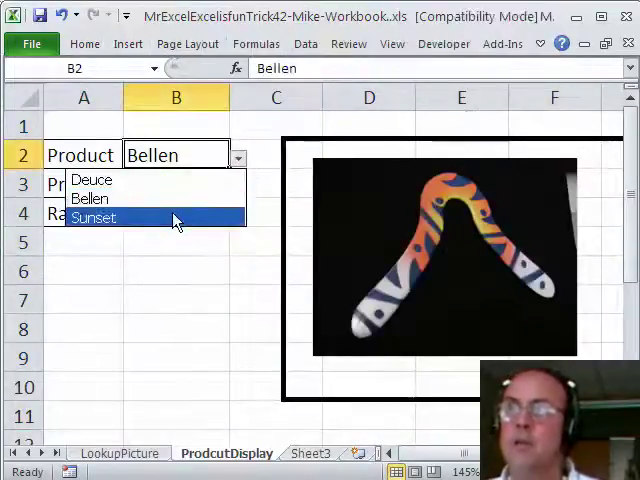
{"action": "left_click", "coordinate": [90, 180]}
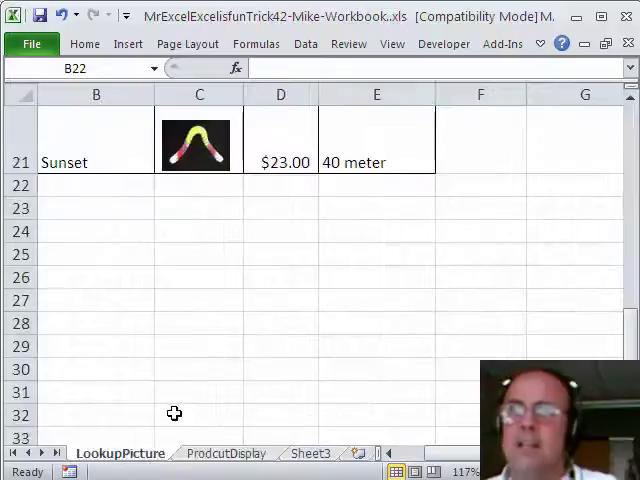
{"action": "scroll", "scroll_direction": "up", "scroll_amount": 3}
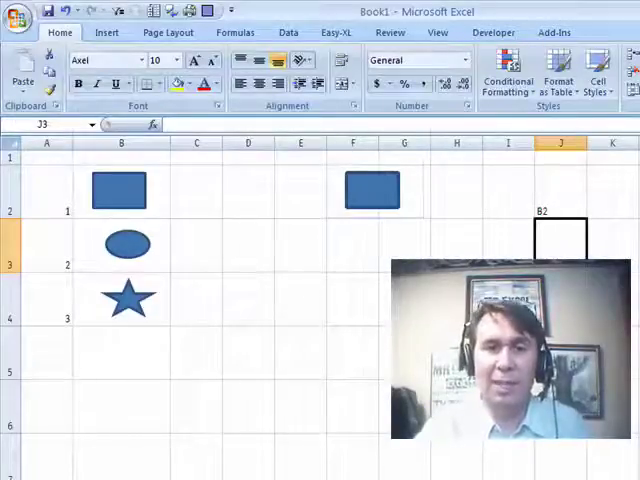
Paste cell B2 as a linked picture, then change the J2 address to B3.
{"action": "left_click", "coordinate": [120, 195]}
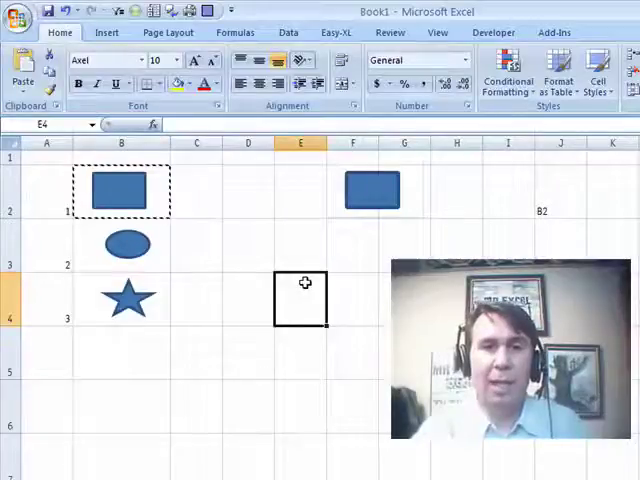
{"action": "left_click", "coordinate": [22, 78]}
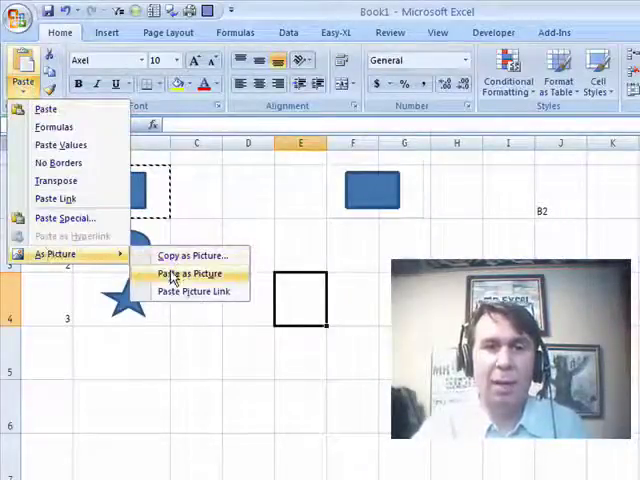
{"action": "left_click", "coordinate": [188, 273]}
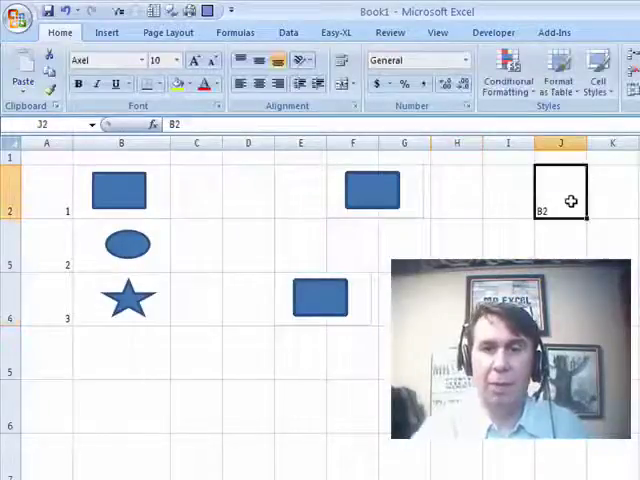
{"action": "type", "text": "B3"}
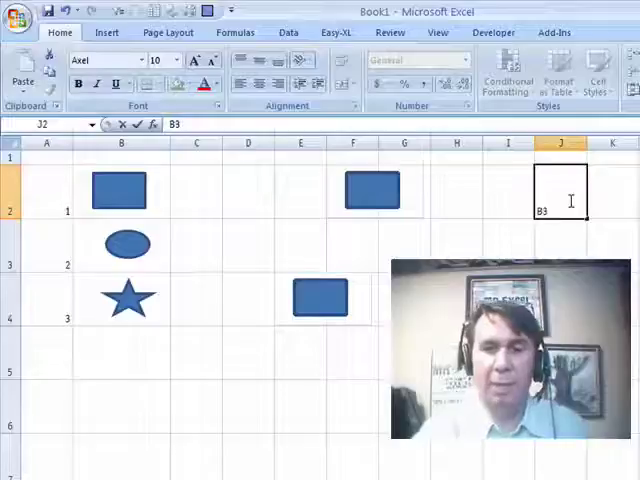